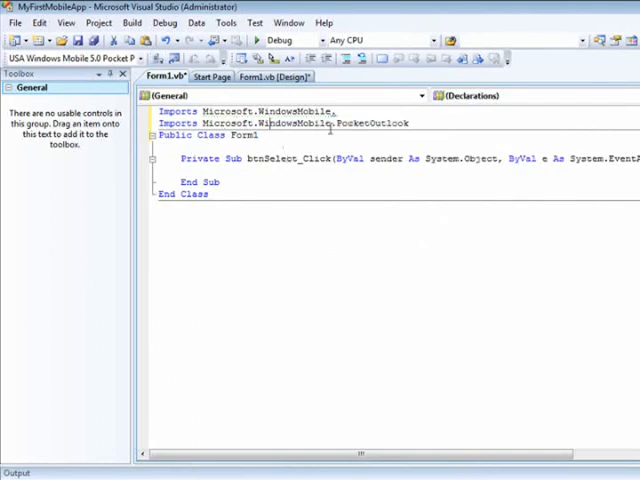
Add a project reference to Microsoft.WindowsMobile.Forms via the Add Reference dialog's .NET list.
{"action": "left_click", "coordinate": [100, 22]}
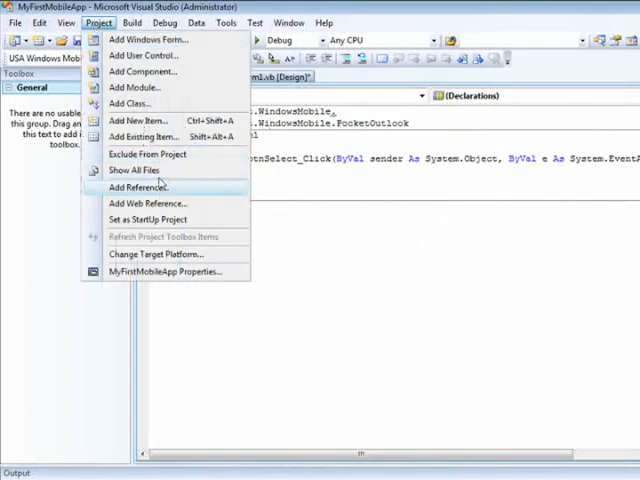
{"action": "left_click", "coordinate": [138, 188]}
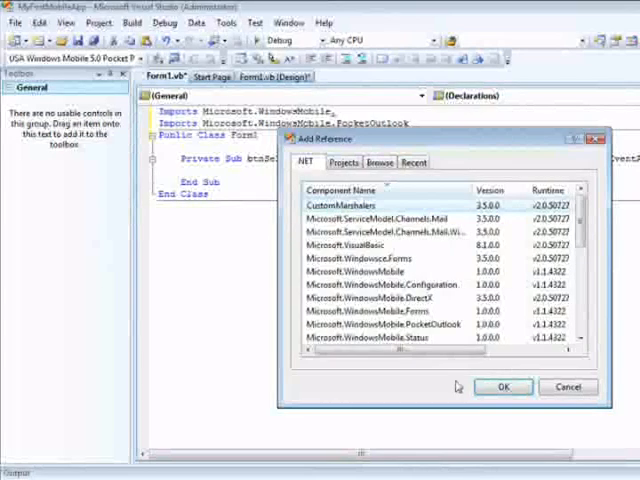
{"action": "left_click", "coordinate": [370, 258]}
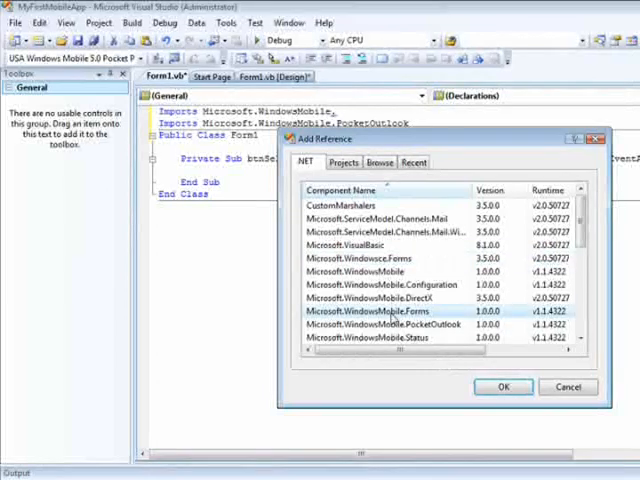
{"action": "left_click", "coordinate": [504, 386]}
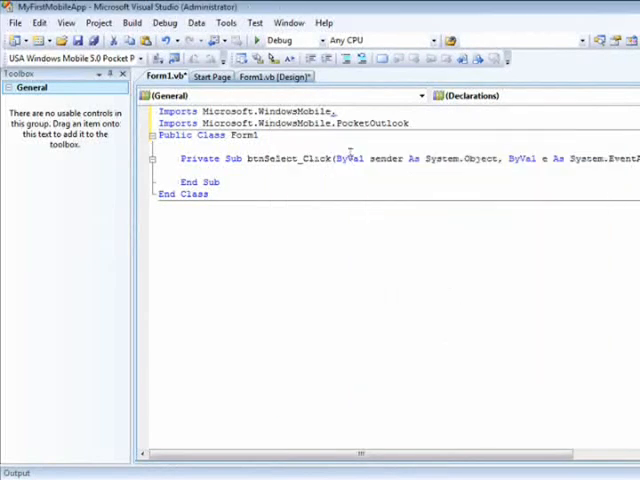
Complete Imports Microsoft.WindowsMobile.Forms and declare Dim myContact As New ChooseContactDialog in btnSelect_Click.
{"action": "type", "text": "."}
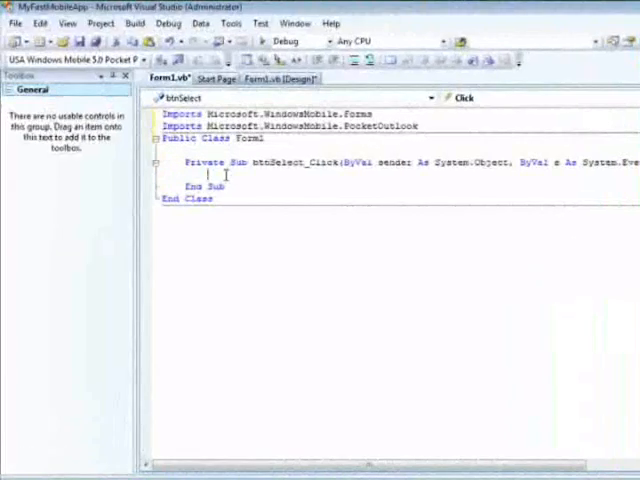
{"action": "type", "text": "Dim myContact"}
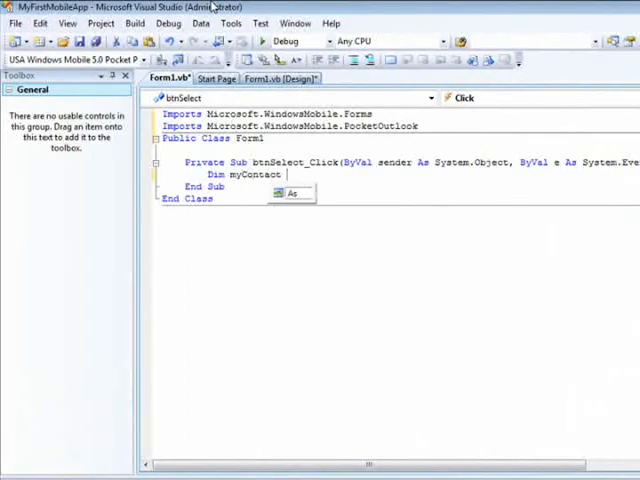
{"action": "type", "text": "New"}
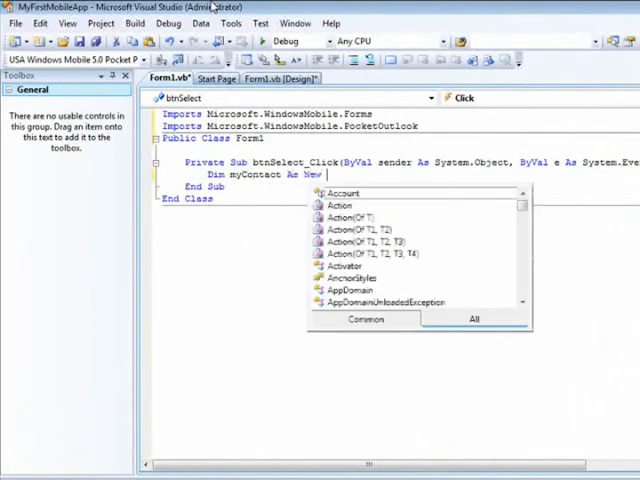
{"action": "type", "text": "Ch"}
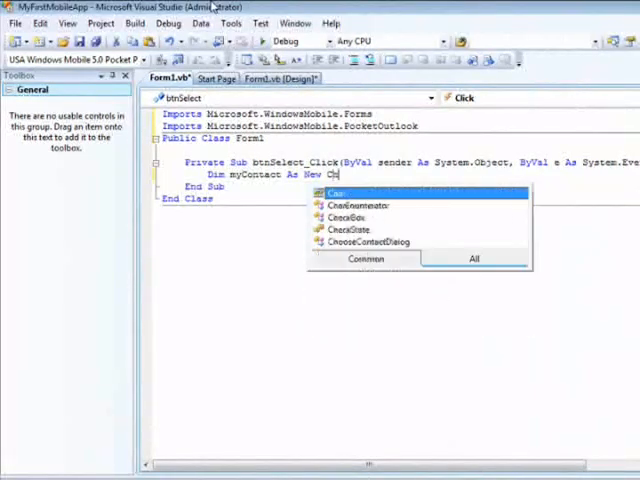
{"action": "type", "text": "ooseContactDialog"}
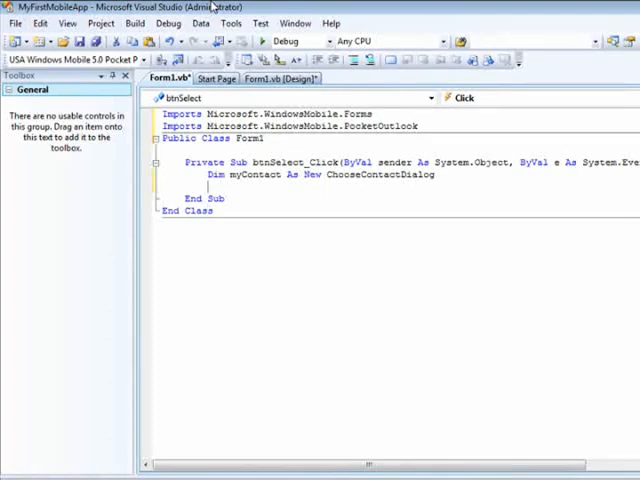
Write Dim result As DialogResult = myContact.ShowDialog using IntelliSense completions.
{"action": "type", "text": "dim"}
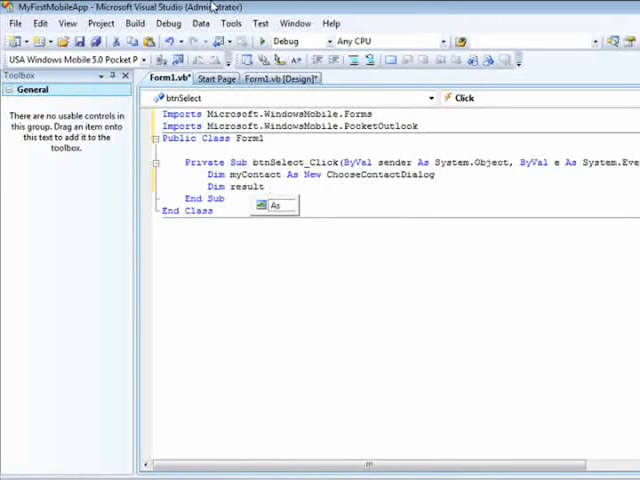
{"action": "type", "text": "di"}
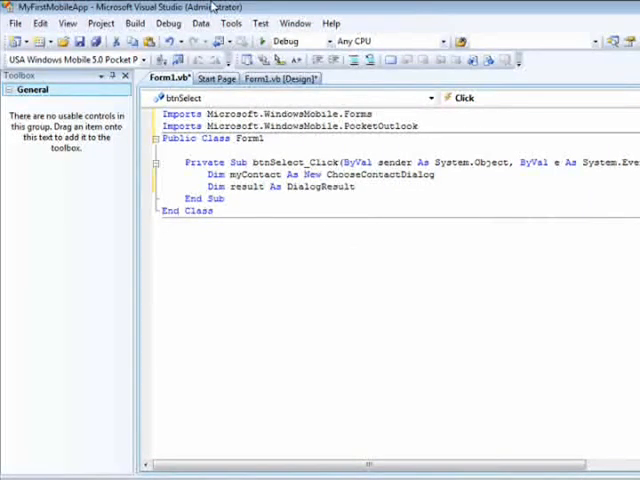
{"action": "type", "text": "="}
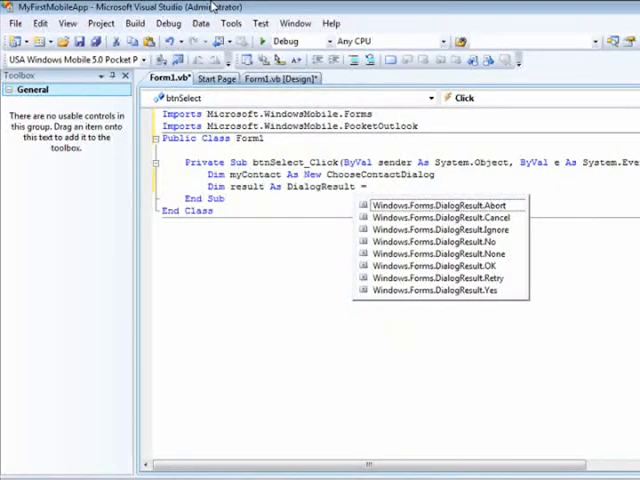
{"action": "type", "text": "myCon"}
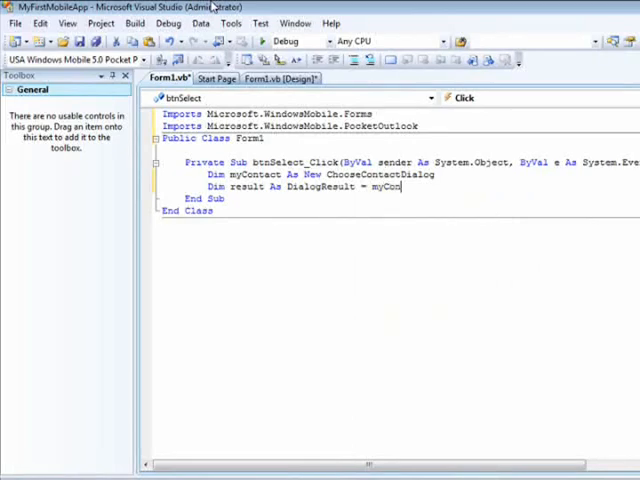
{"action": "type", "text": "tact"}
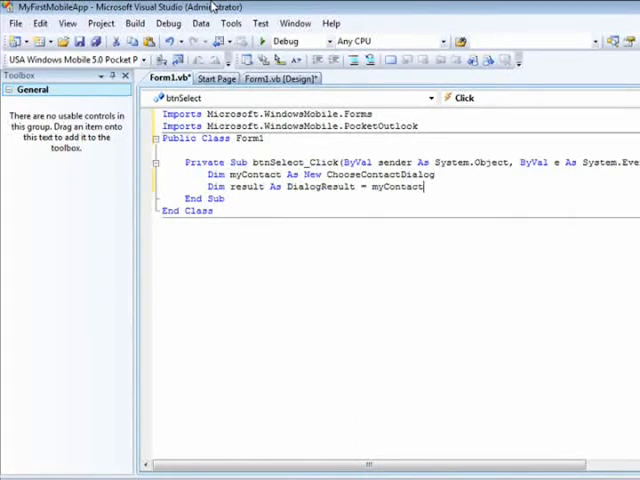
{"action": "type", "text": "."}
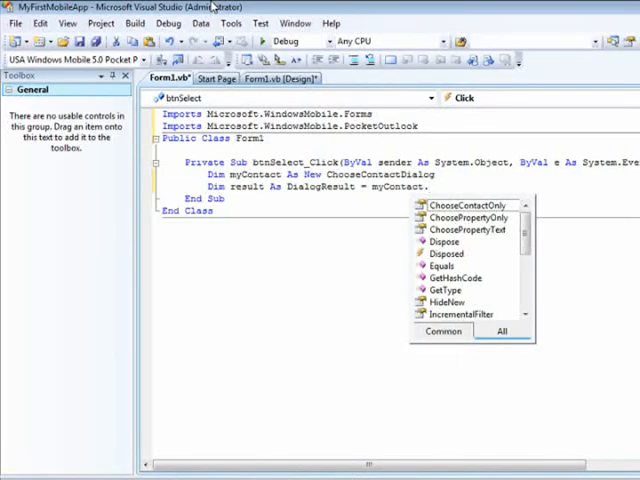
{"action": "type", "text": "ShowDialog"}
{"action": "type", "text": "If result = Windows.Forms.DialogResult.OK Then"}
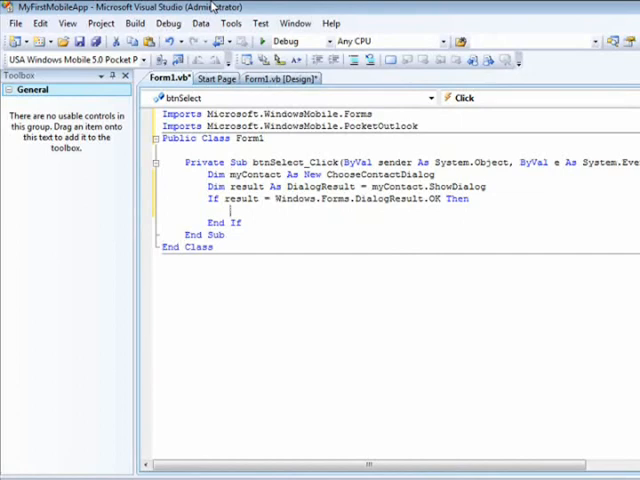
Assign lblName.Text and lblMobile.Text from myContact.SelectedContact inside the If block.
{"action": "type", "text": "lblName."}
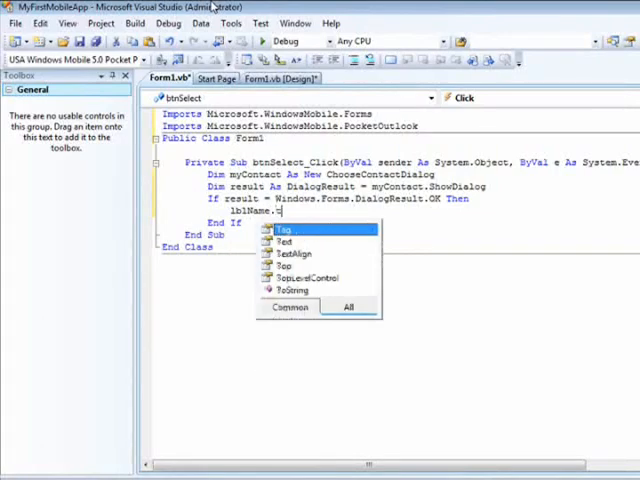
{"action": "type", "text": "Text ="}
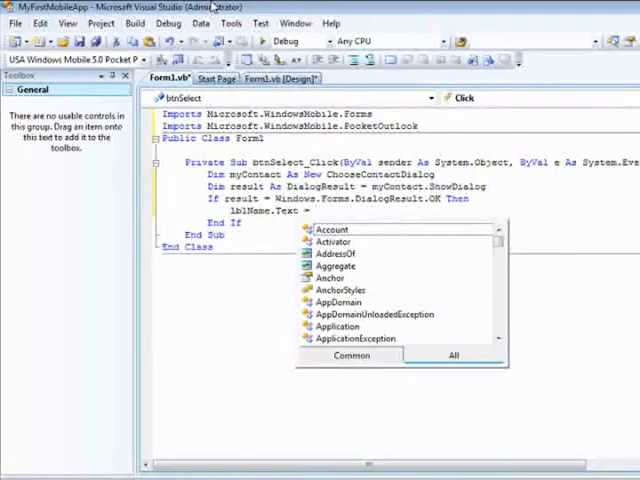
{"action": "type", "text": "myContact."}
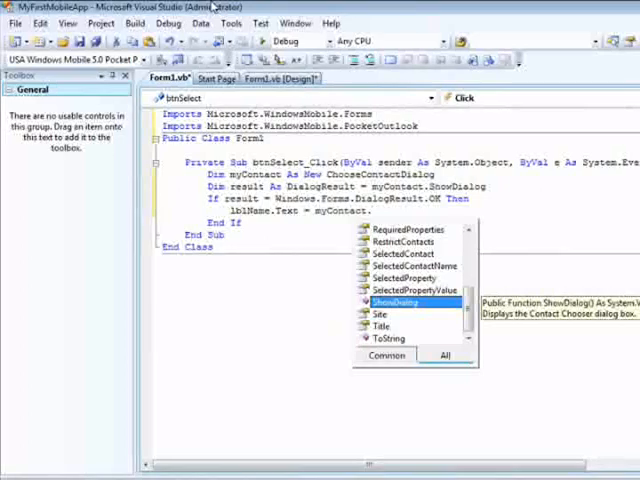
{"action": "type", "text": "se"}
{"action": "type", "text": "lblMobile.Text"}
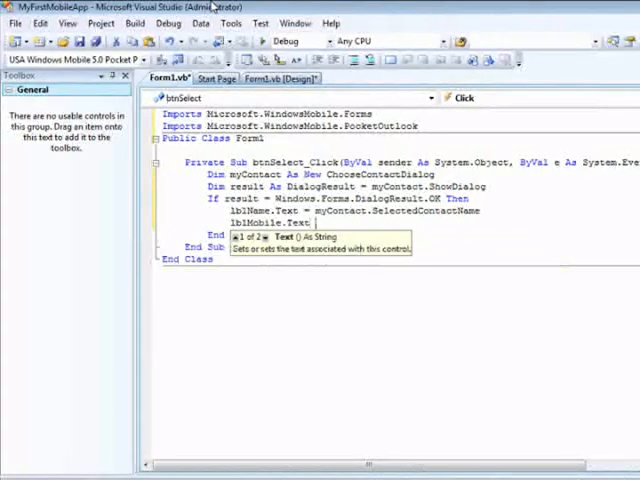
{"action": "type", "text": "myContact.SelectedContact"}
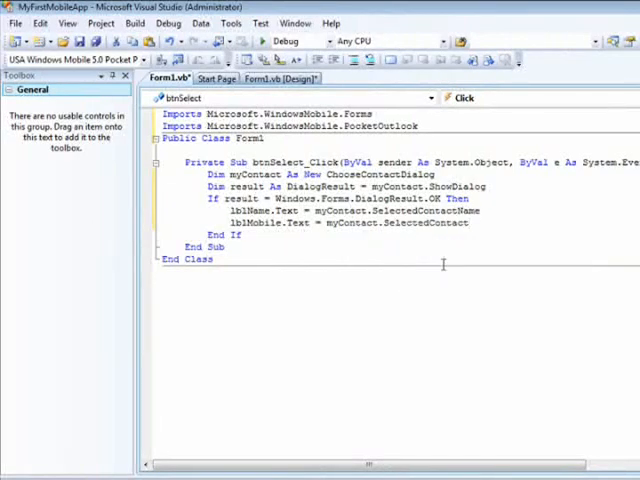
{"action": "type", "text": "."}
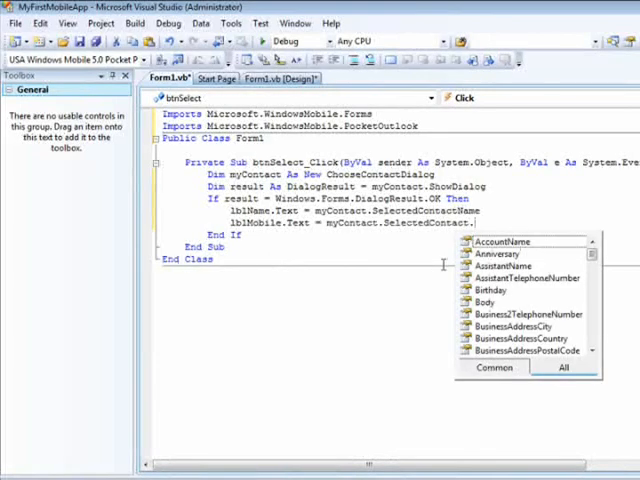
{"action": "type", "text": "mber"}
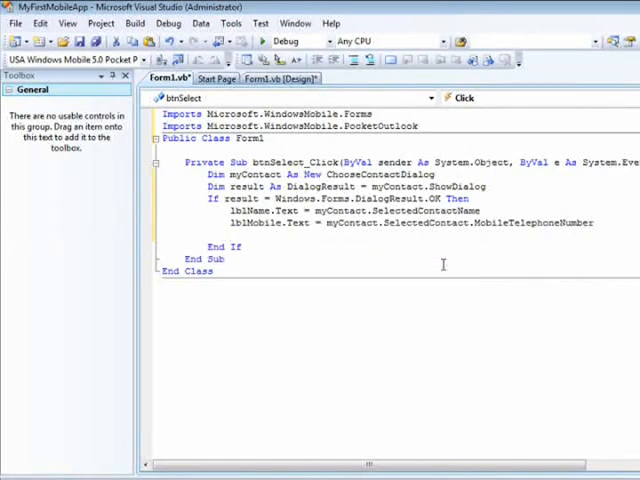
Set PictureBox1.Image to myContact.SelectedContact.Picture and start the Else branch.
{"action": "type", "text": "pic"}
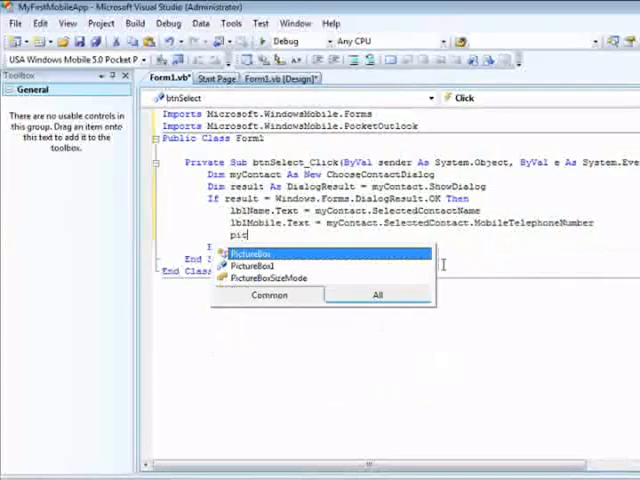
{"action": "type", "text": "PictureBox1."}
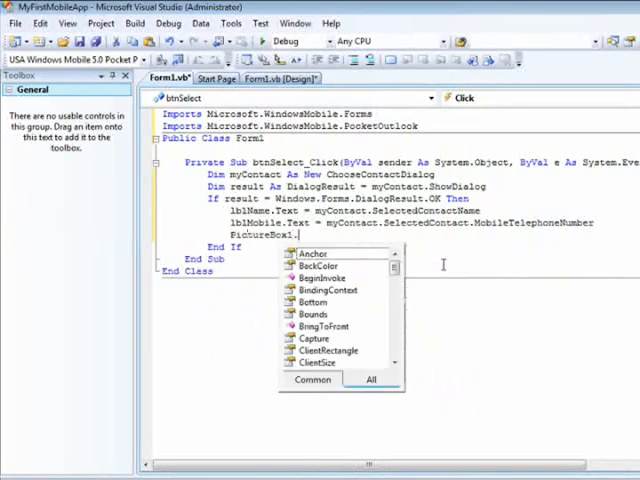
{"action": "type", "text": "Image"}
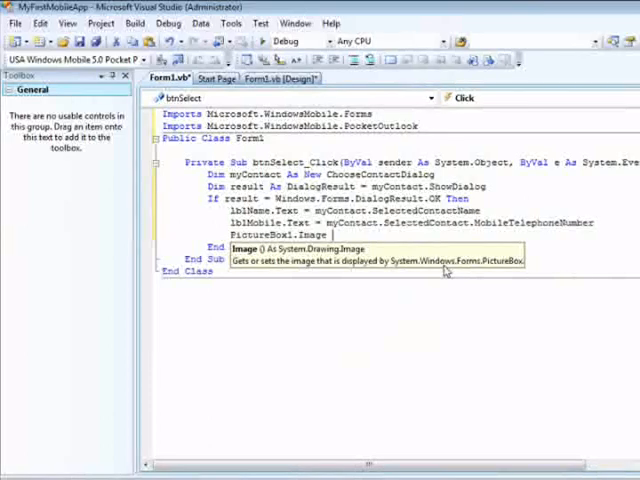
{"action": "type", "text": "myContact.se"}
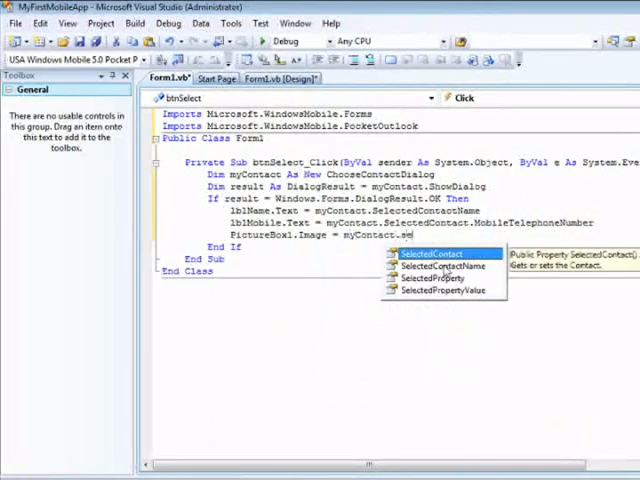
{"action": "type", "text": "SelectedContact."}
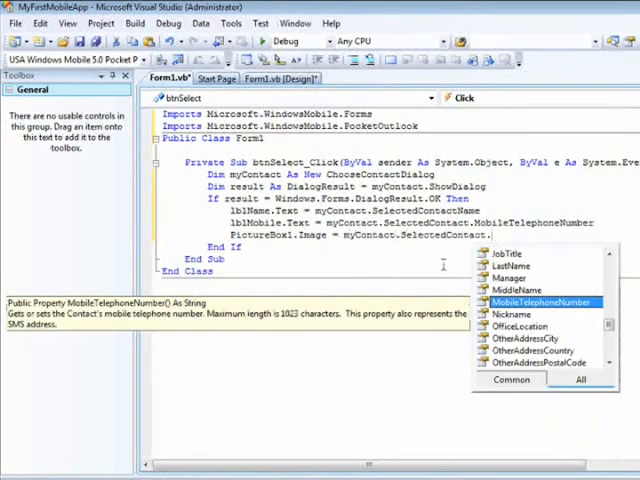
{"action": "type", "text": "Picture"}
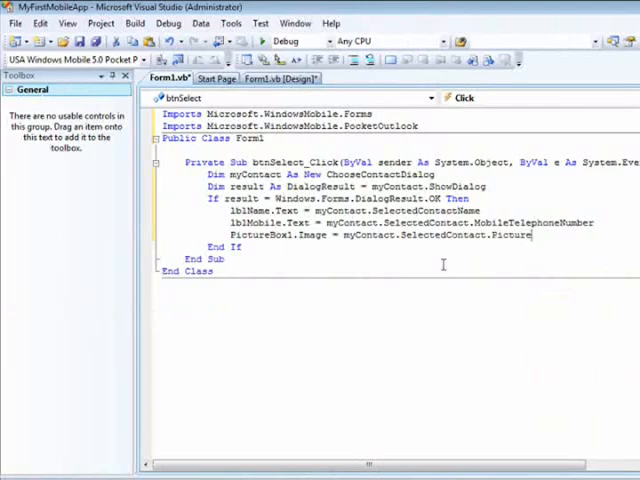
{"action": "key", "text": "enter"}
{"action": "type", "text": "Else"}
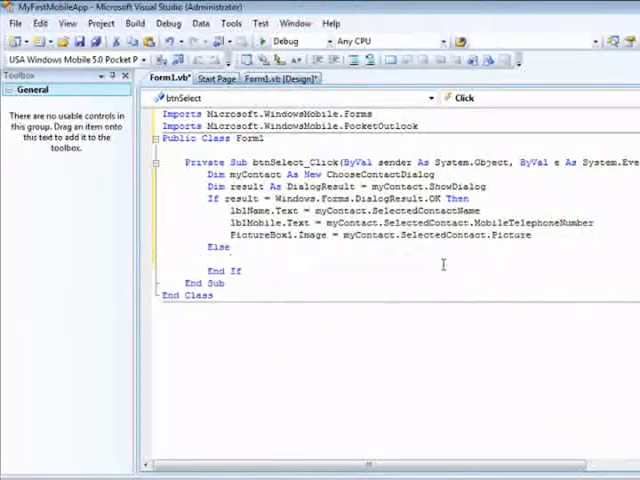
Write MsgBox("No contact selected") in the Else branch.
{"action": "type", "text": "msg"}
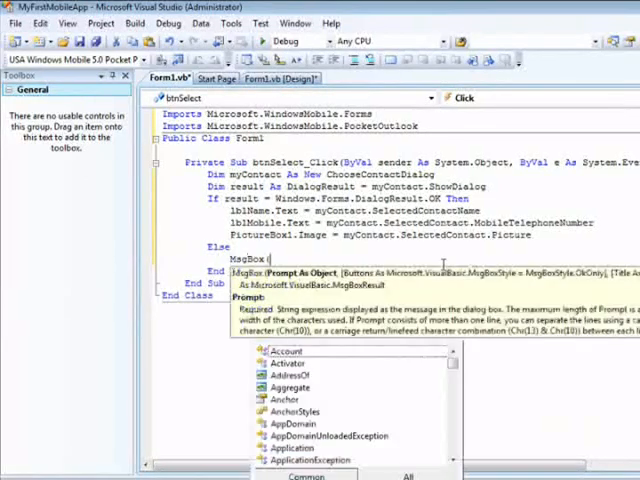
{"action": "type", "text": "\""}
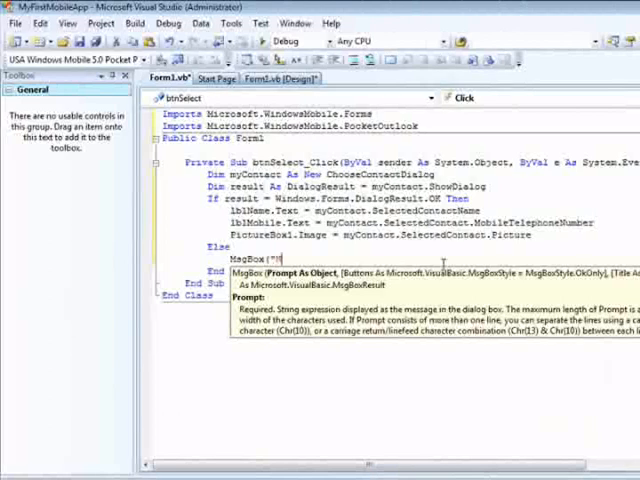
{"action": "type", "text": "No contact selected"}
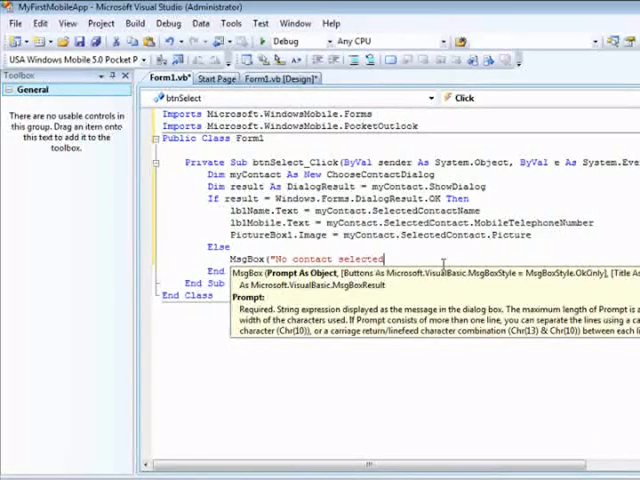
{"action": "type", "text": "\")"}
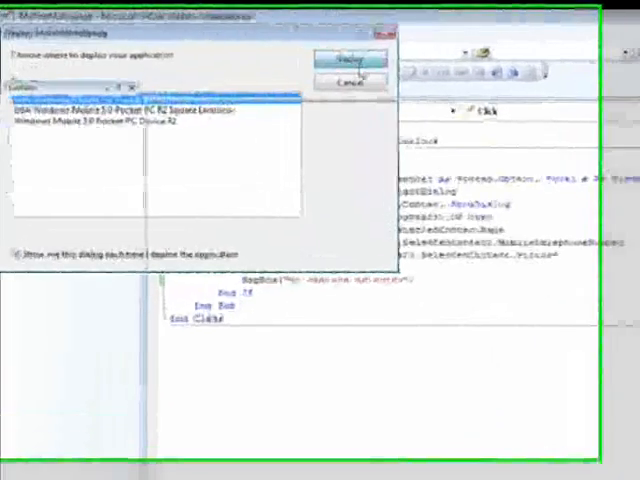
Deploy the app to the Windows Mobile 5.0 Pocket PC emulator.
{"action": "left_click", "coordinate": [340, 60]}
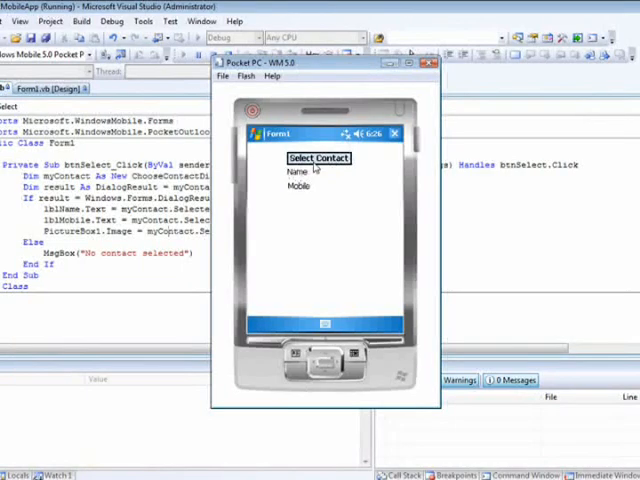
Tap Select Contact in the test app, then open the chosen contact for editing in Contacts.
{"action": "left_click", "coordinate": [318, 158]}
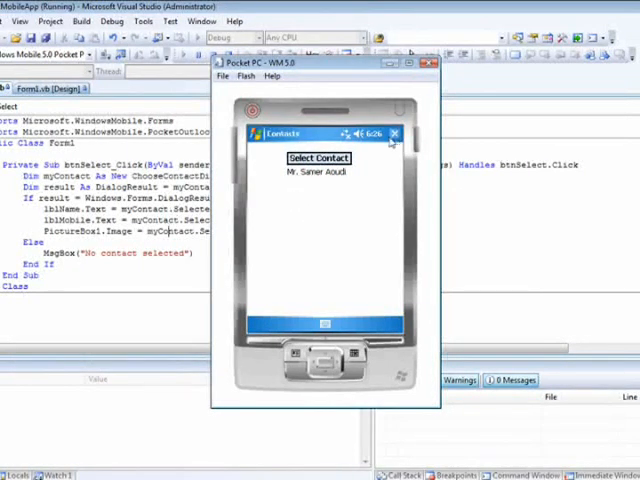
{"action": "left_click", "coordinate": [310, 164]}
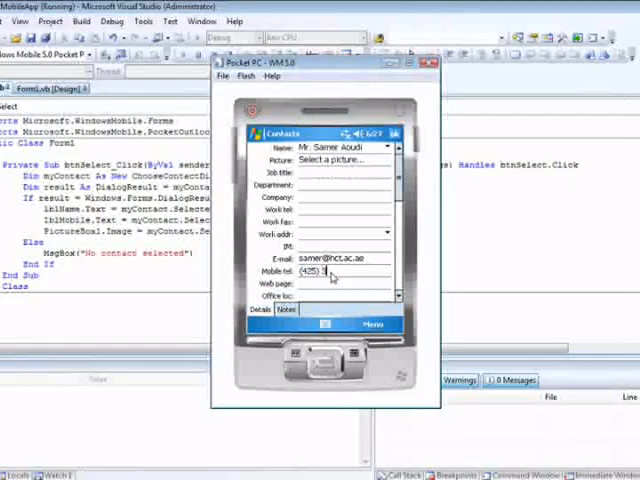
Enter mobile number 3456789 for the contact, save it and leave the contacts list.
{"action": "type", "text": "3456789"}
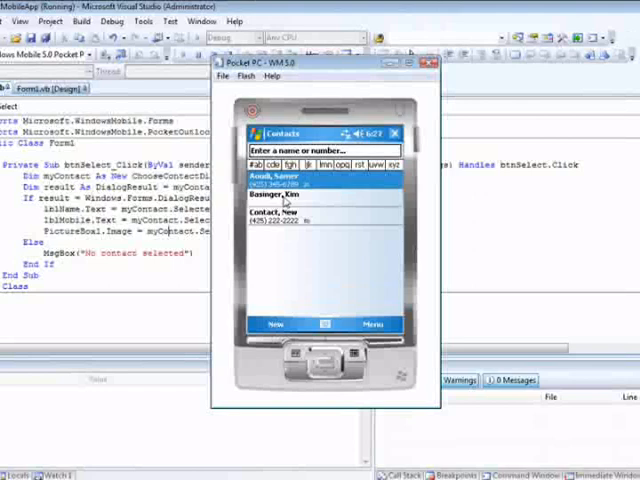
{"action": "left_click", "coordinate": [284, 190]}
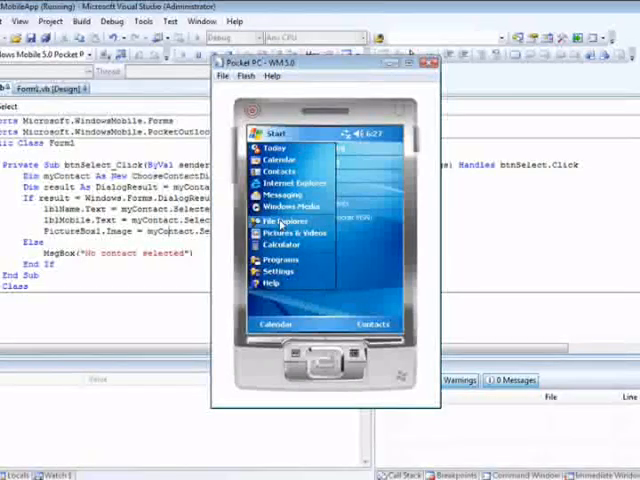
{"action": "left_click", "coordinate": [284, 220]}
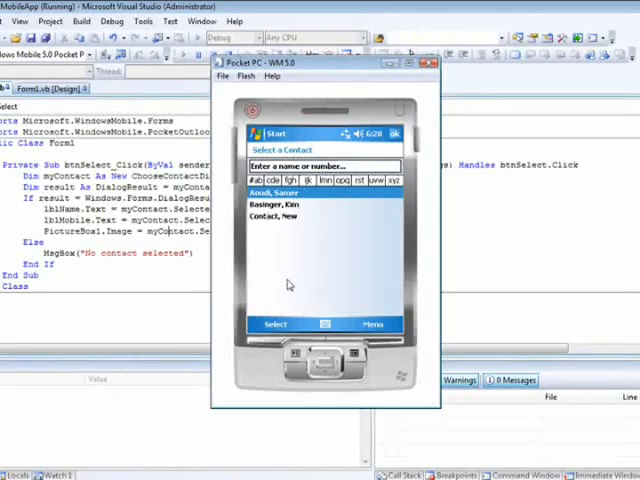
{"action": "left_click", "coordinate": [282, 190]}
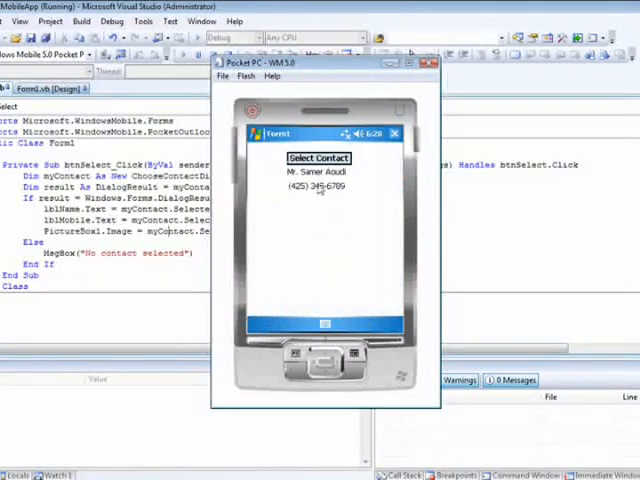